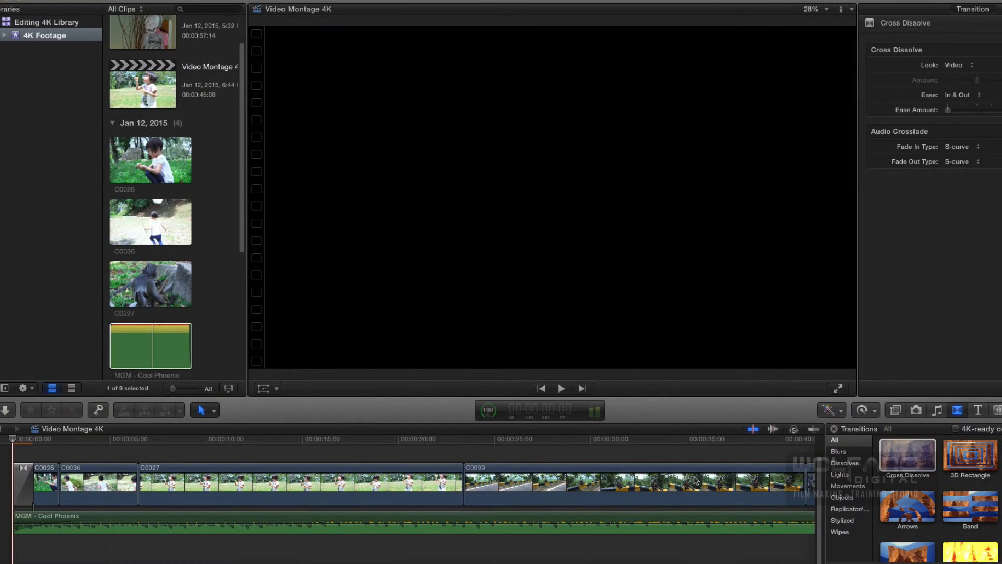
- Start adding a new share destination from the Share Project menu
click(560, 389)
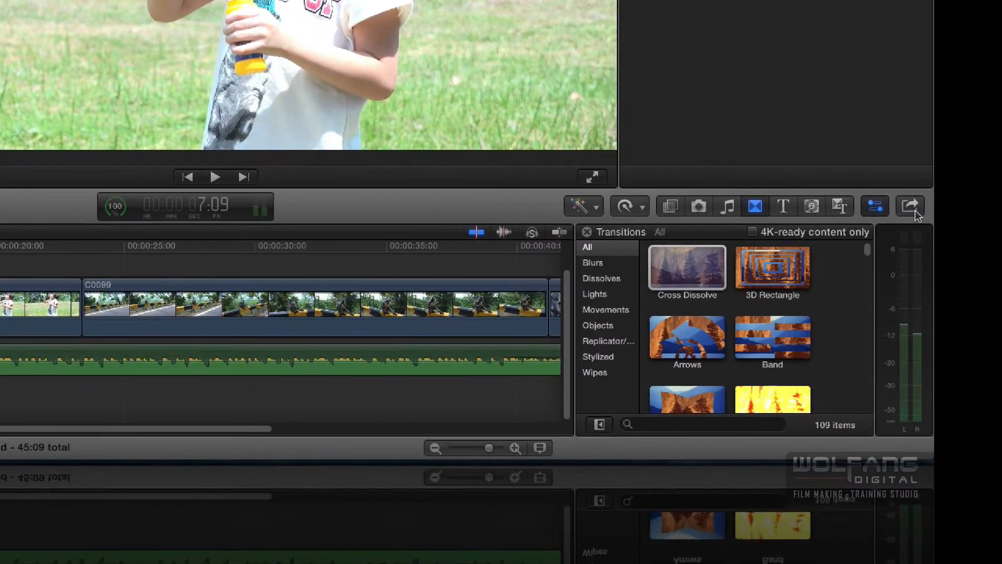
mouse_move(909, 206)
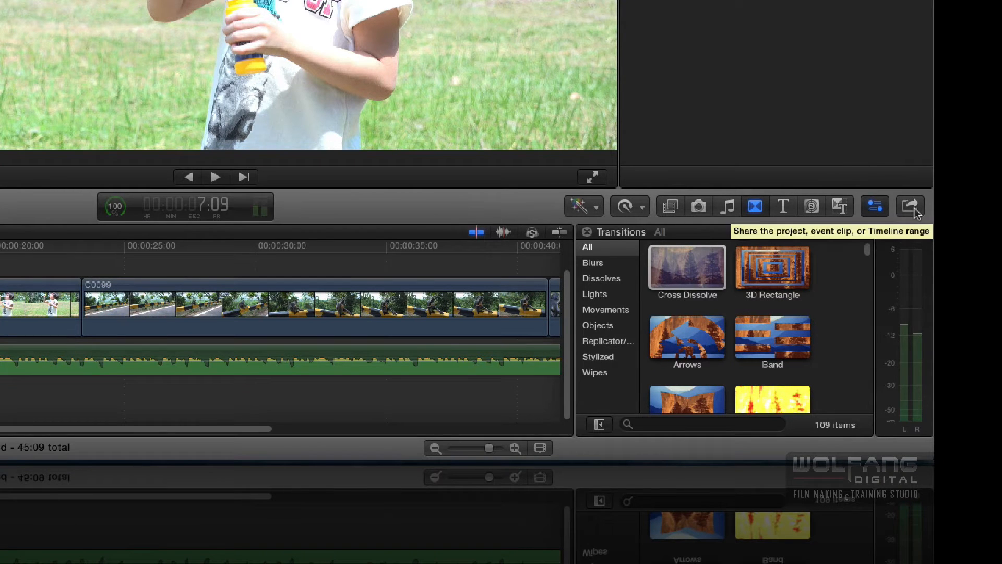
click(910, 206)
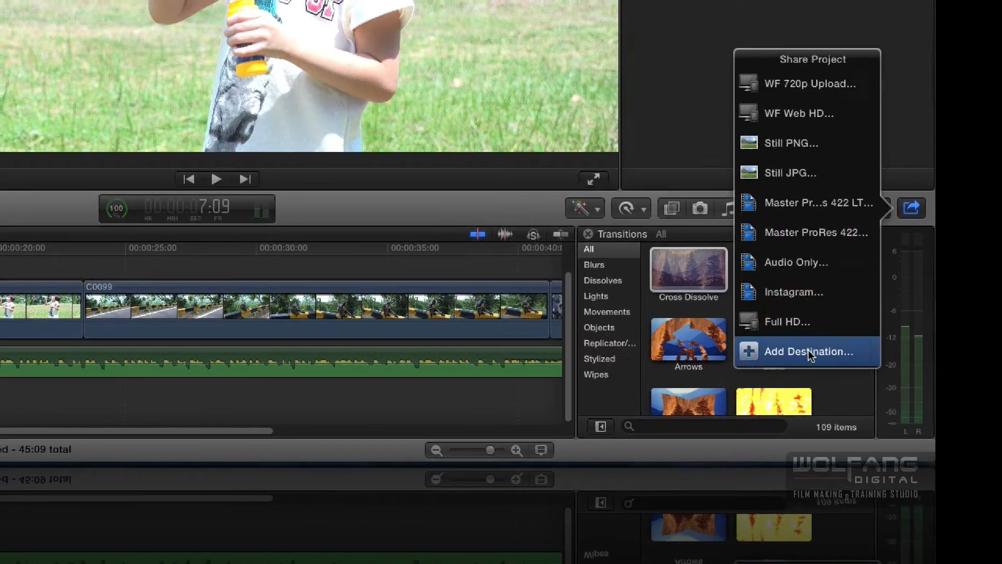
click(807, 351)
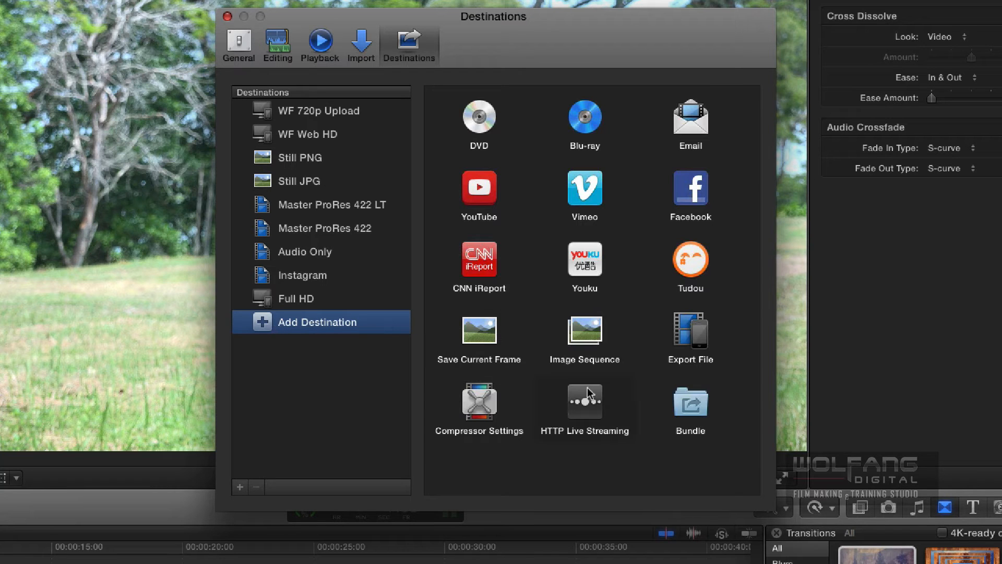
mouse_move(696, 337)
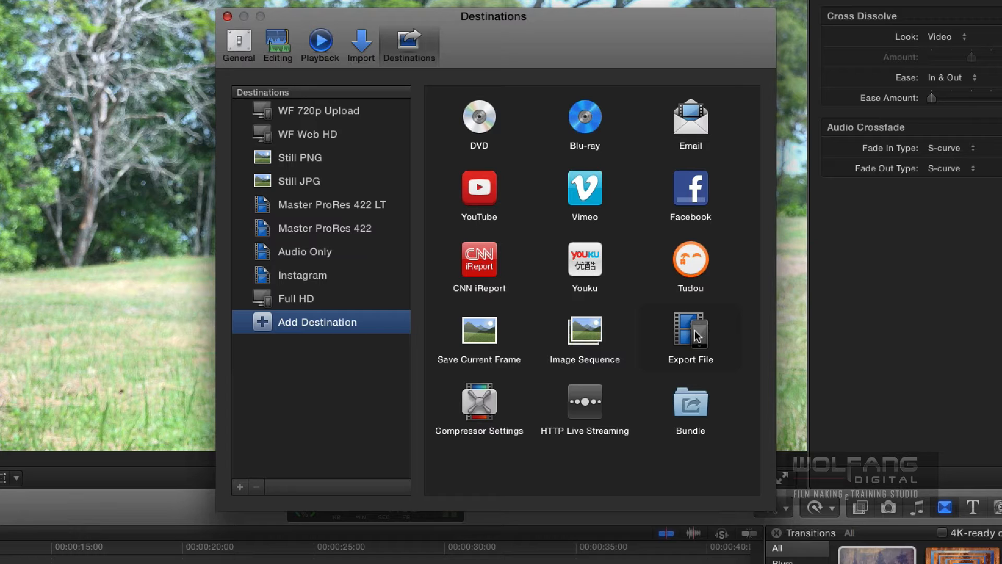
- Add an Export File destination to the list and name it '4K File'
click(690, 332)
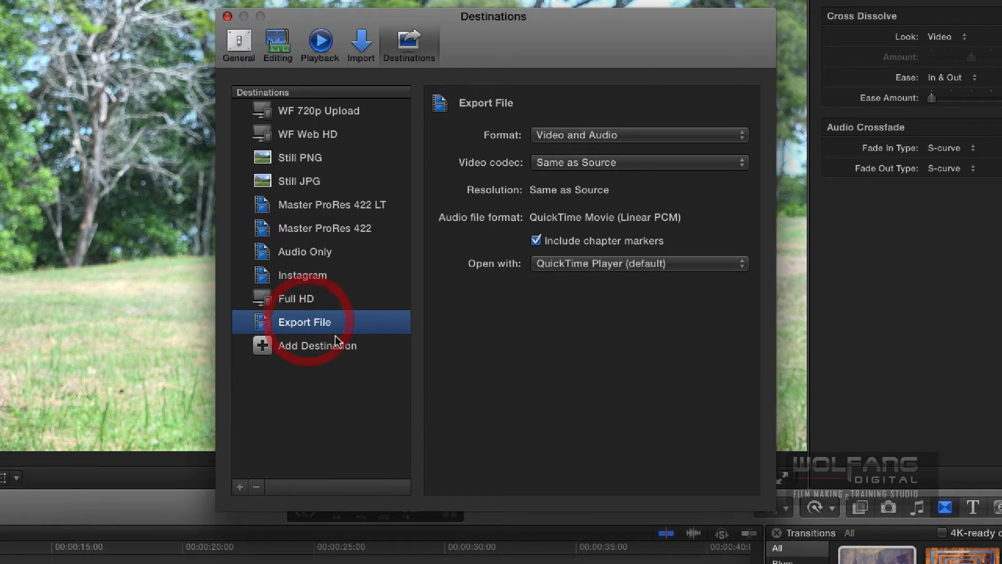
text(4)
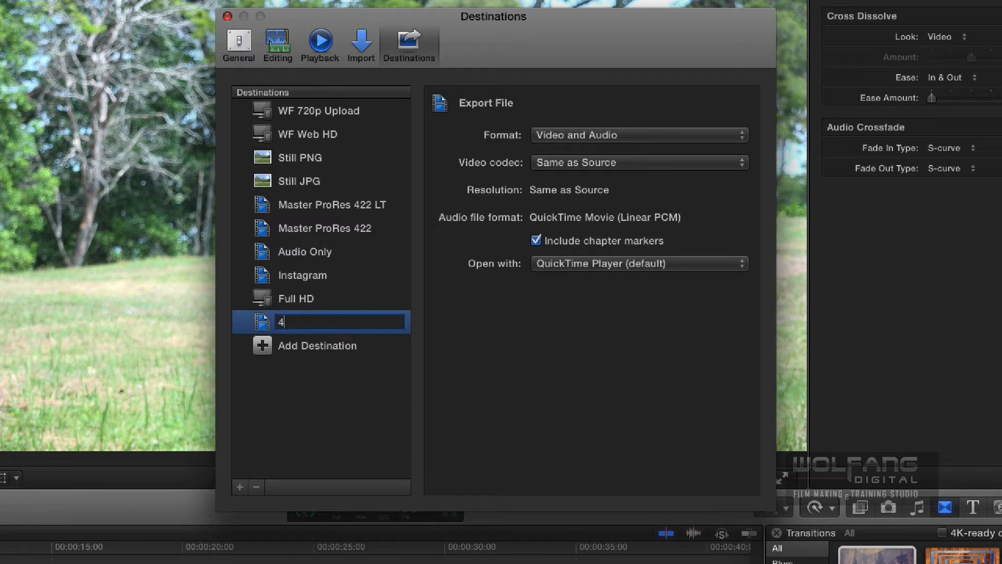
text(K)
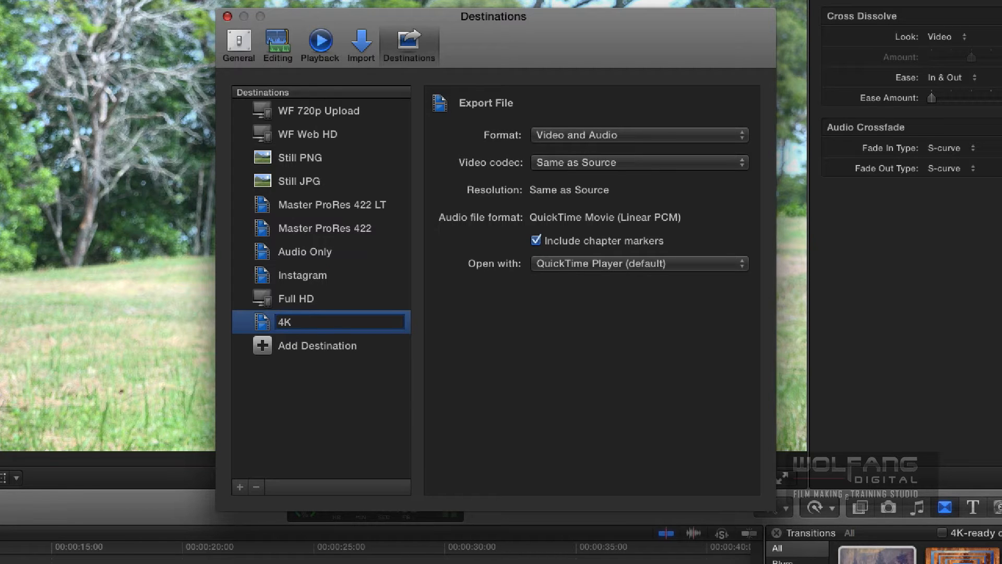
text(File)
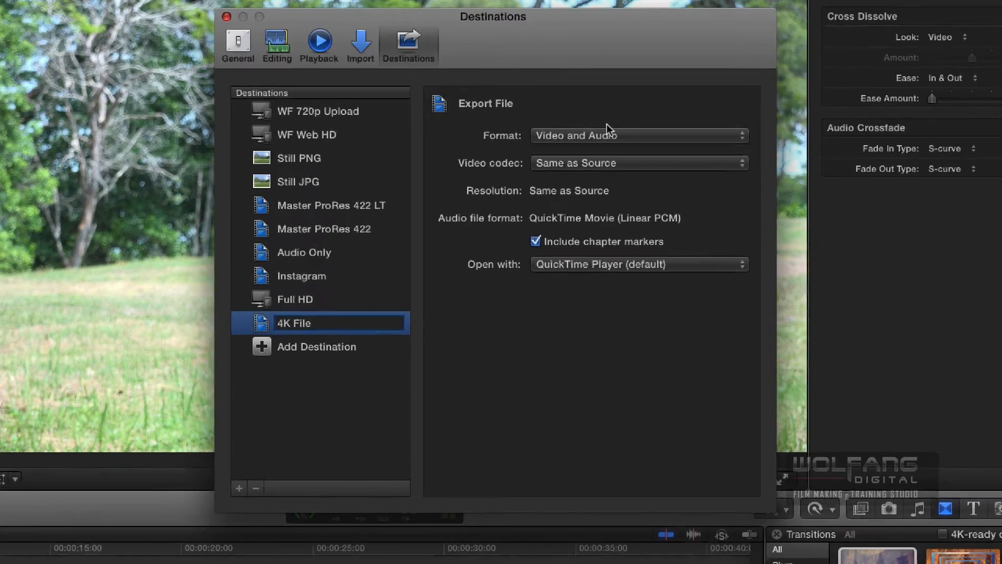
click(638, 135)
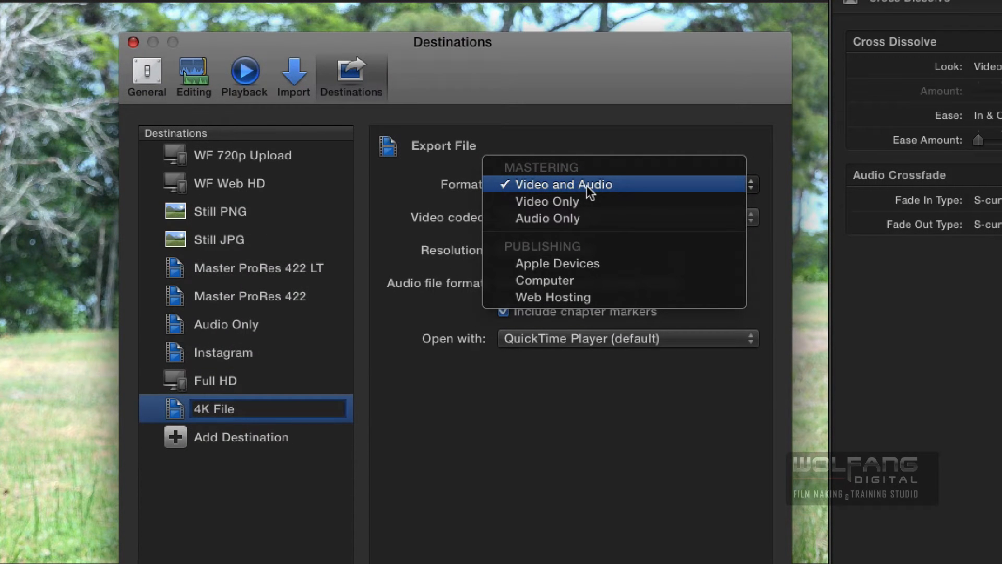
mouse_move(544, 280)
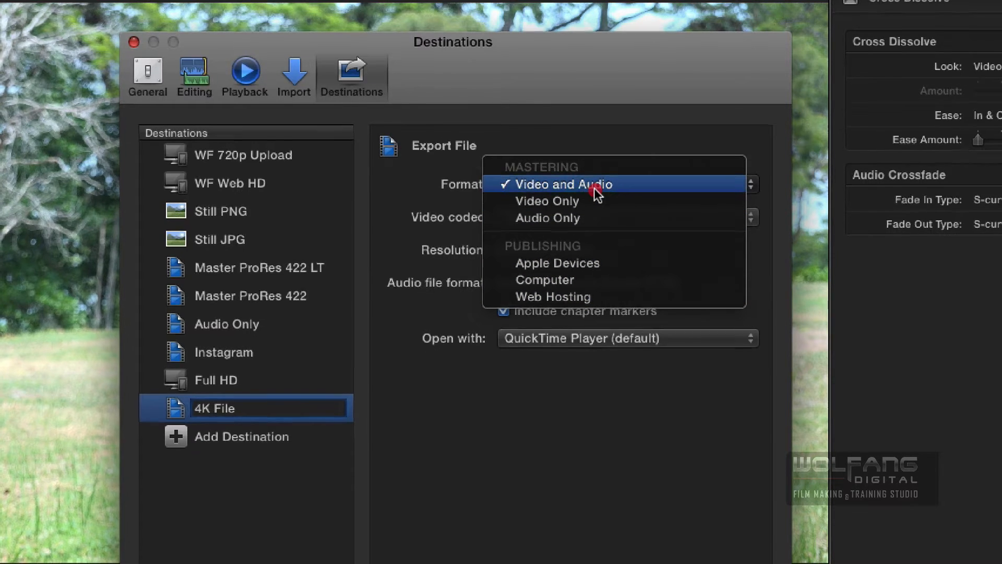
click(560, 184)
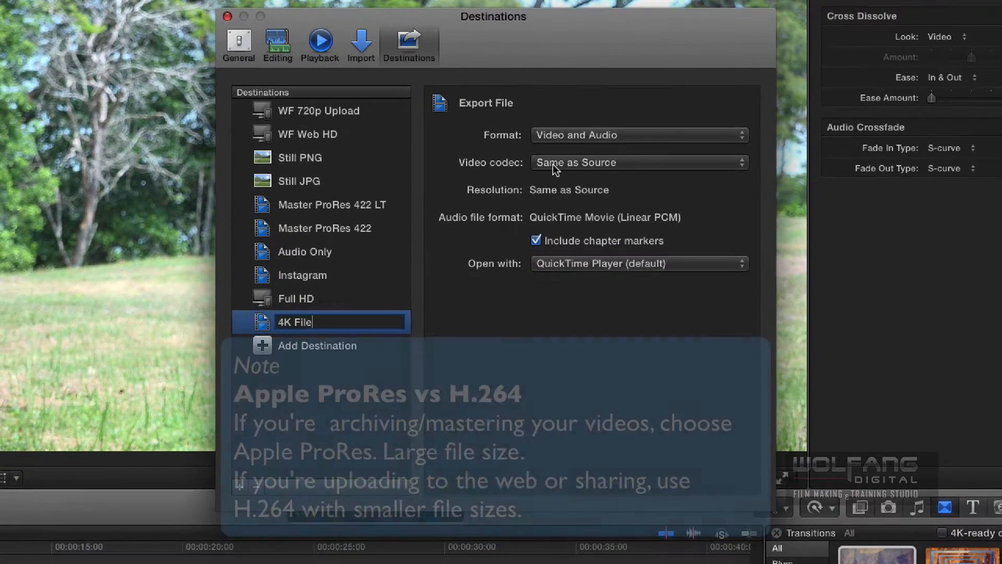
- Set the 4K File destination's video codec to H.264
click(638, 163)
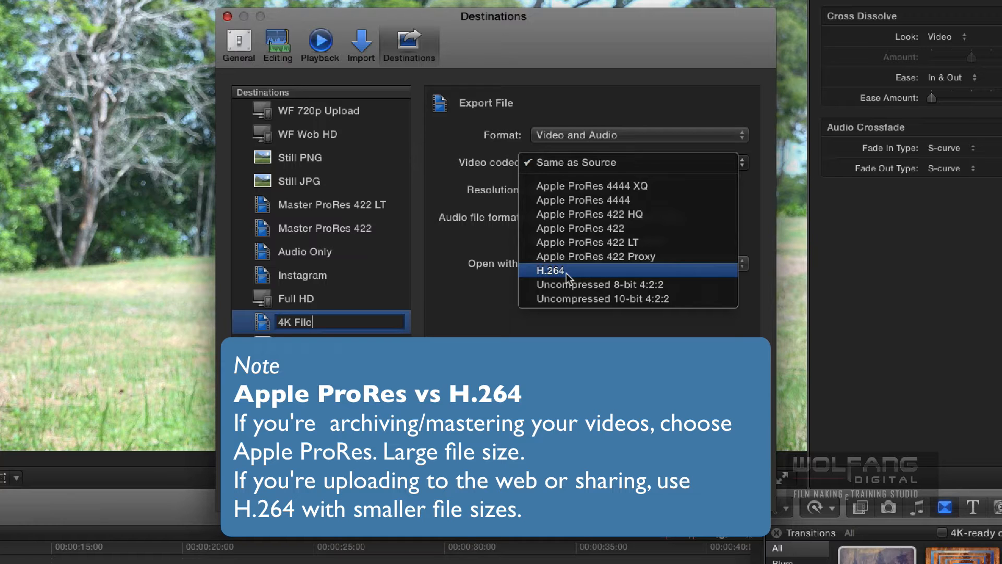
mouse_move(578, 229)
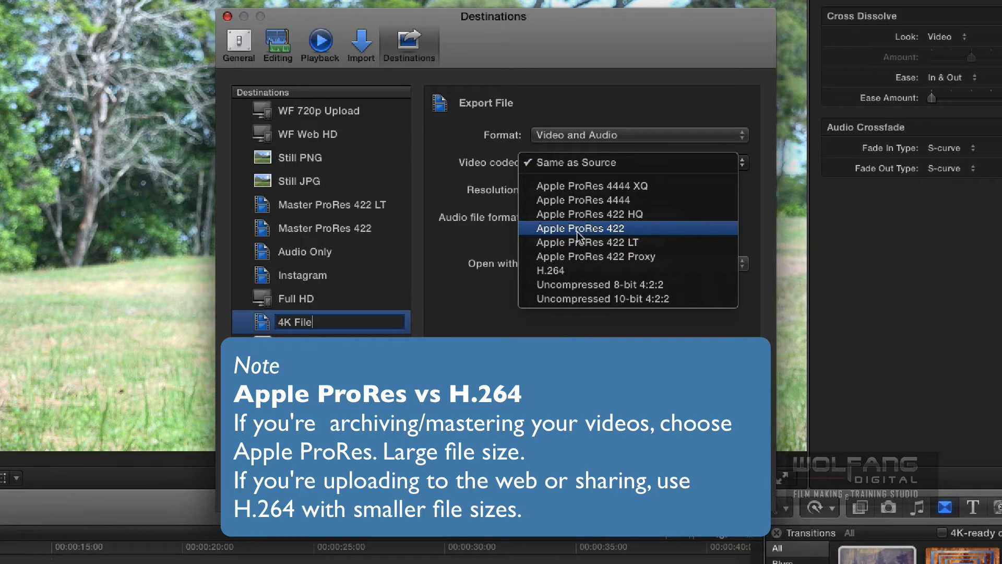
mouse_move(618, 236)
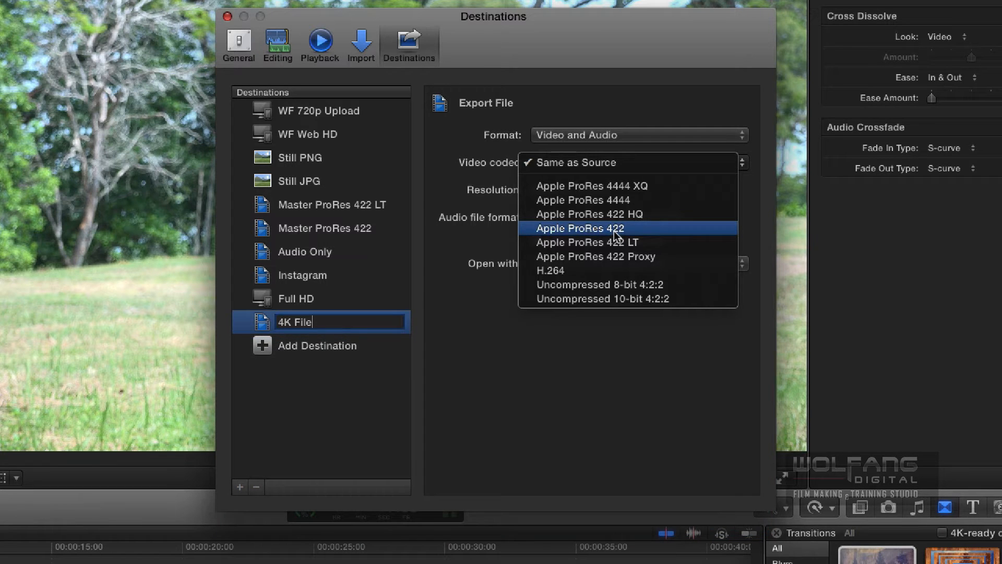
mouse_move(626, 235)
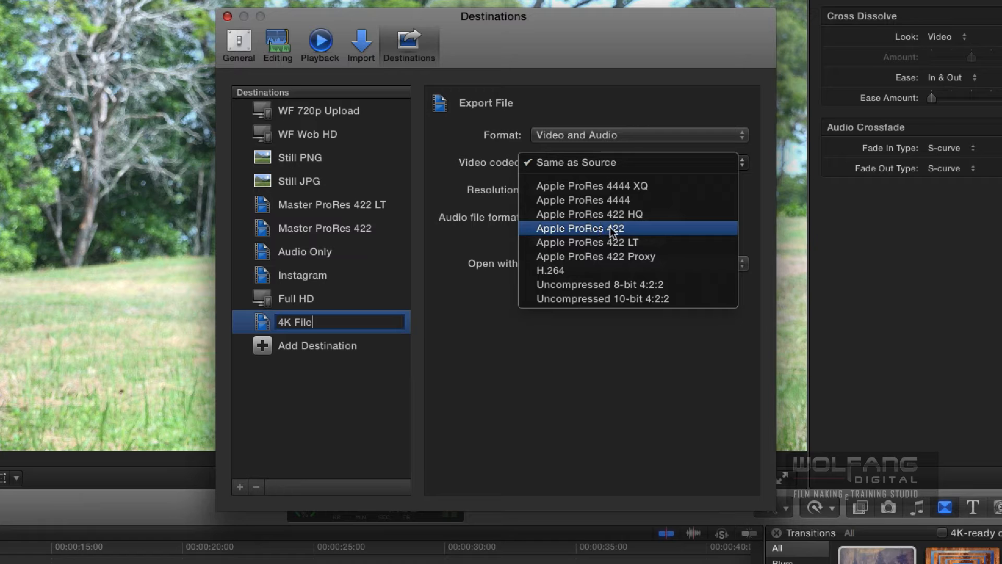
mouse_move(613, 249)
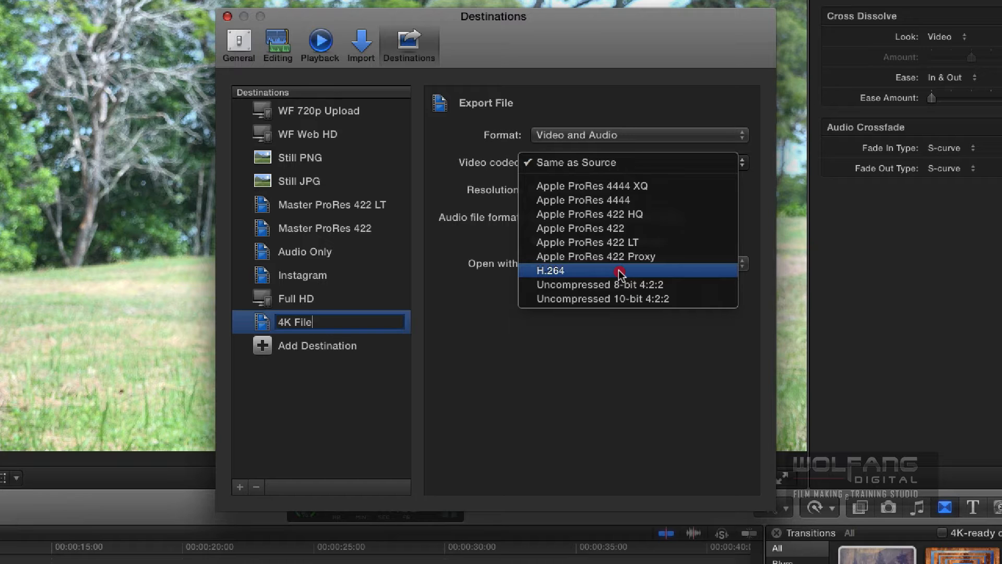
click(553, 270)
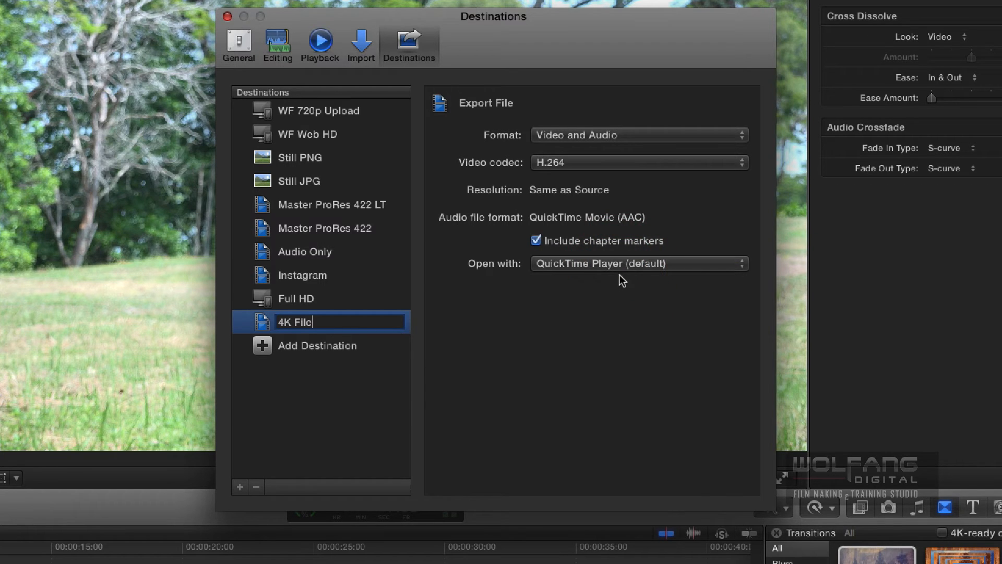
mouse_move(478, 200)
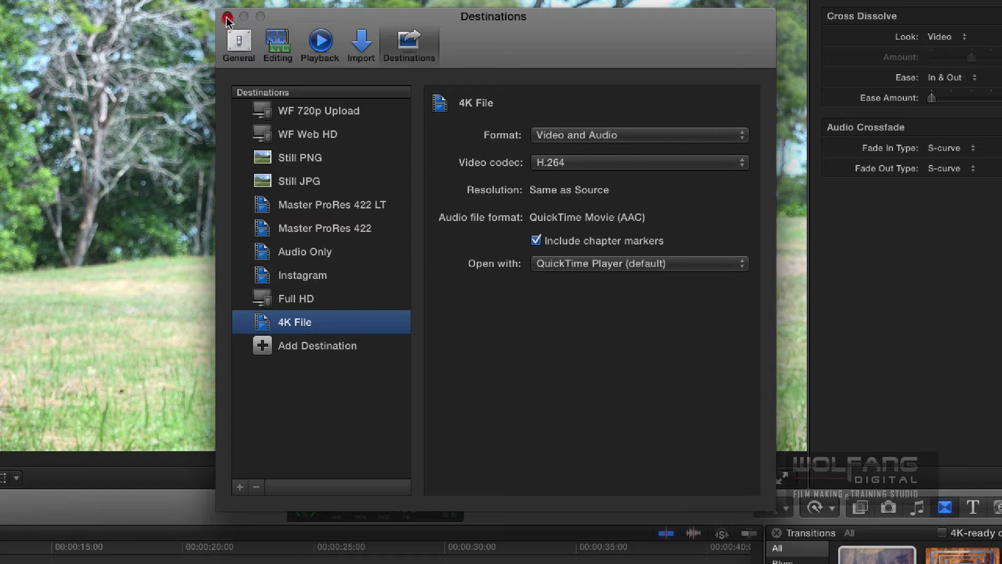
- Close Preferences and choose the new 4K File destination from the Share menu
click(227, 17)
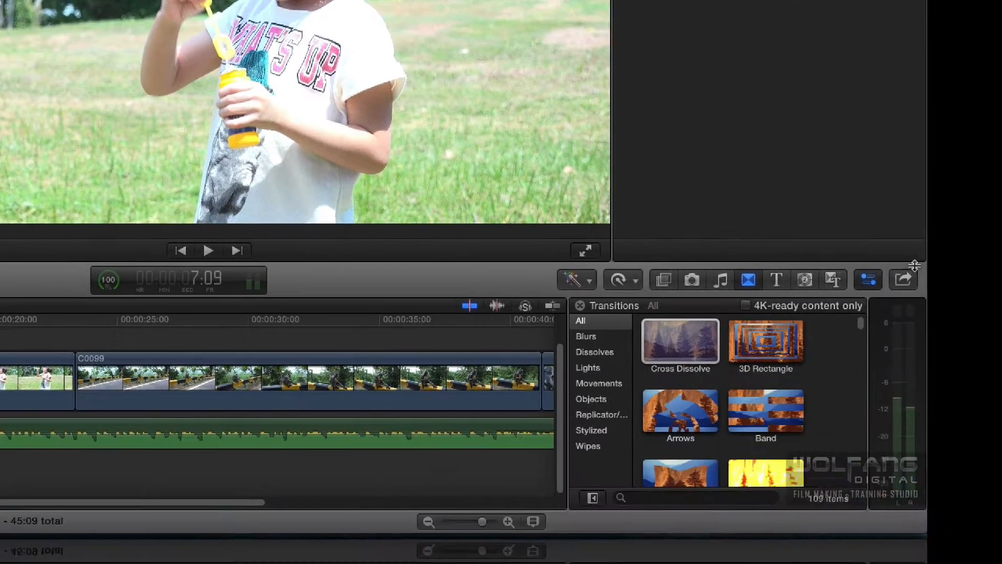
click(904, 280)
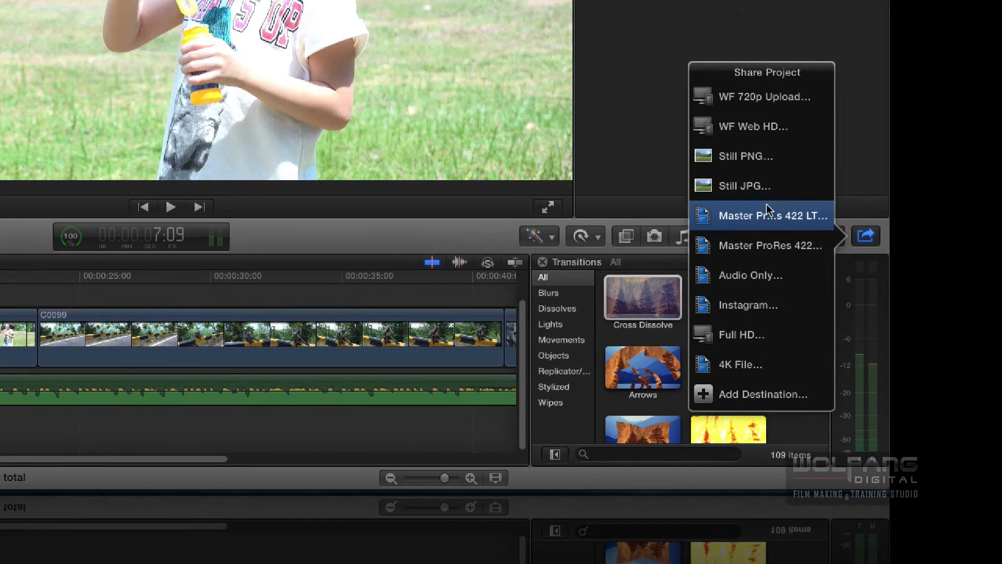
mouse_move(738, 364)
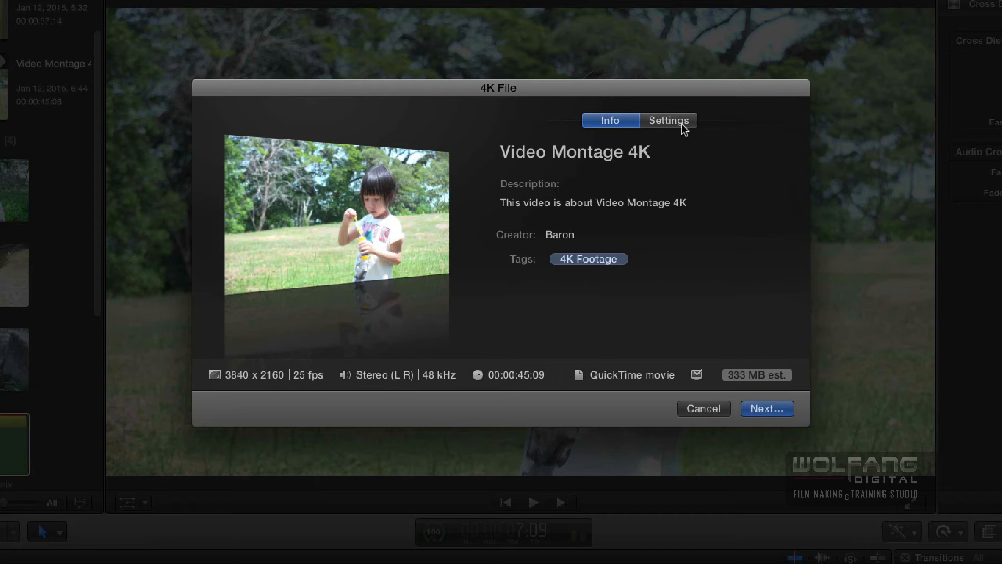
- Review the 4K File export settings confirming H.264 at 3840 x 2160
click(668, 120)
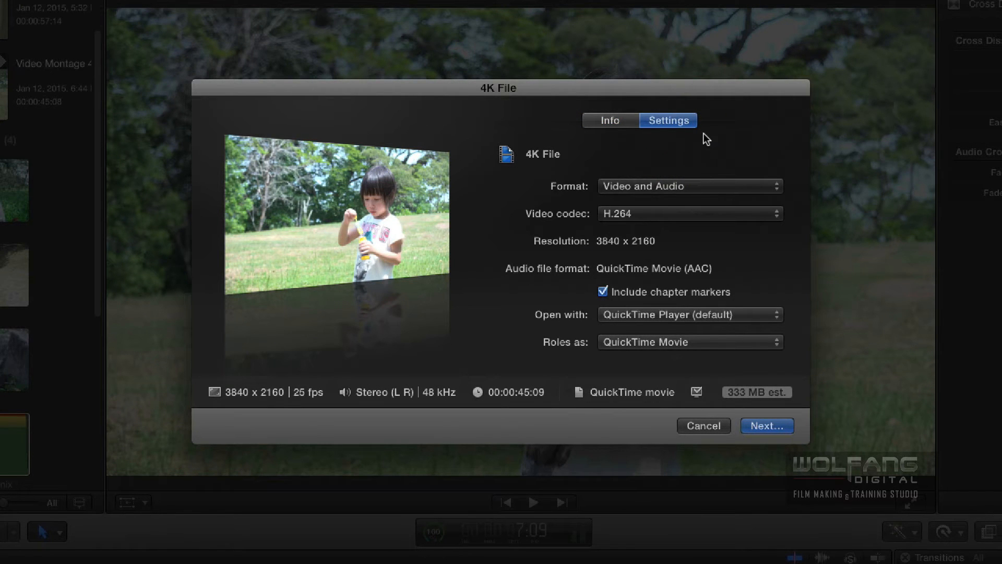
mouse_move(679, 194)
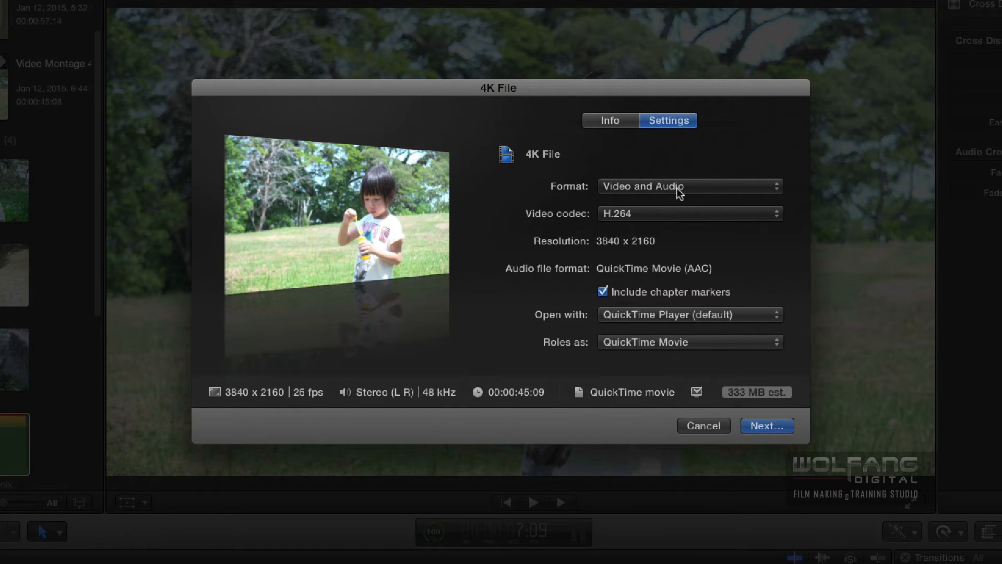
mouse_move(693, 217)
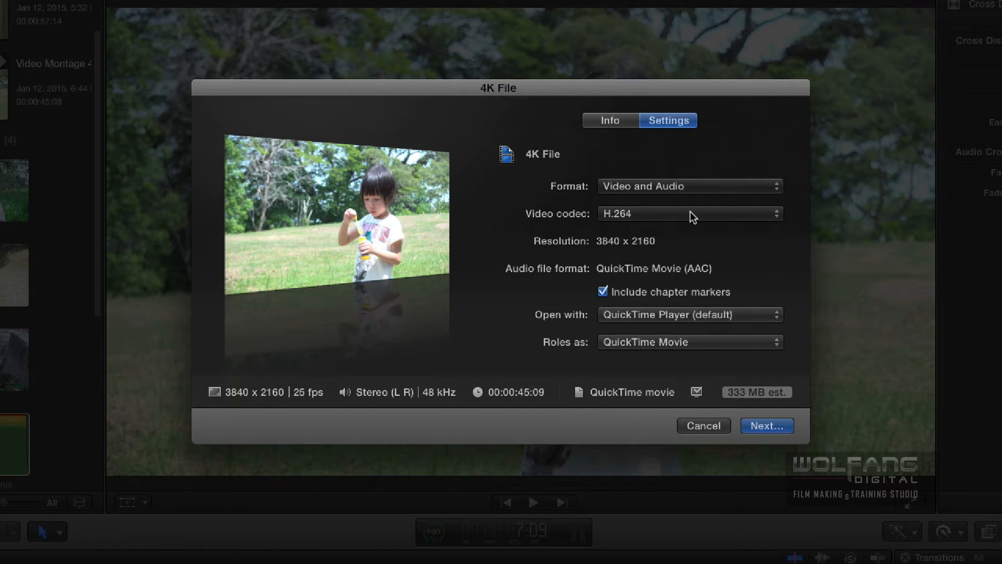
click(690, 213)
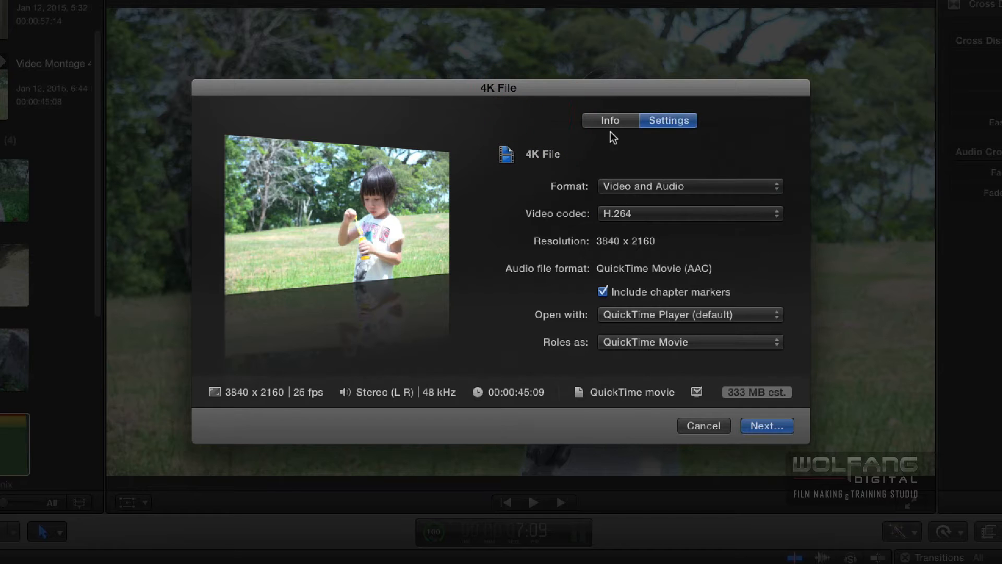
mouse_move(652, 282)
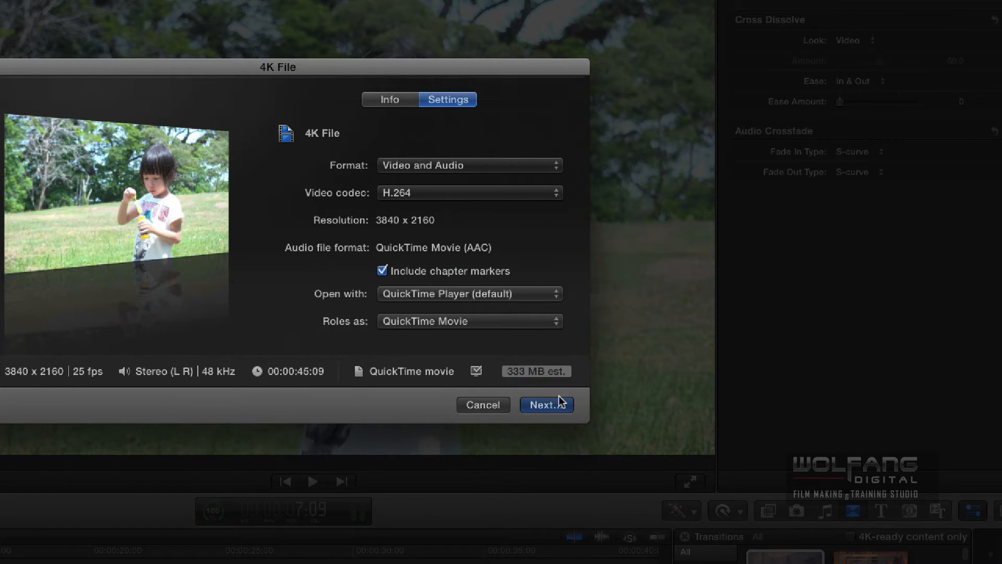
- Save the export to the Desktop as 'Bubble Time 4K'
click(546, 406)
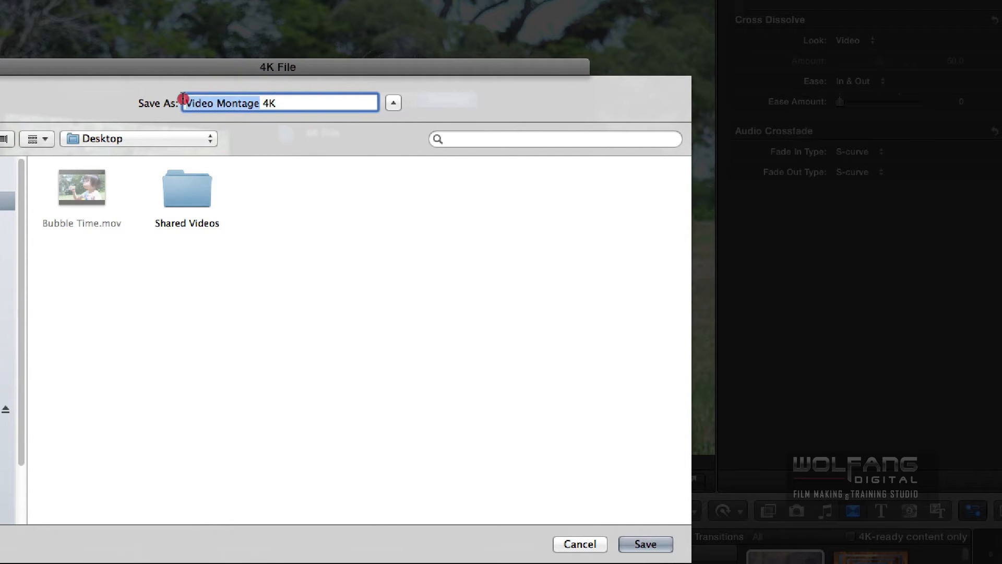
text(Bubble T 4K)
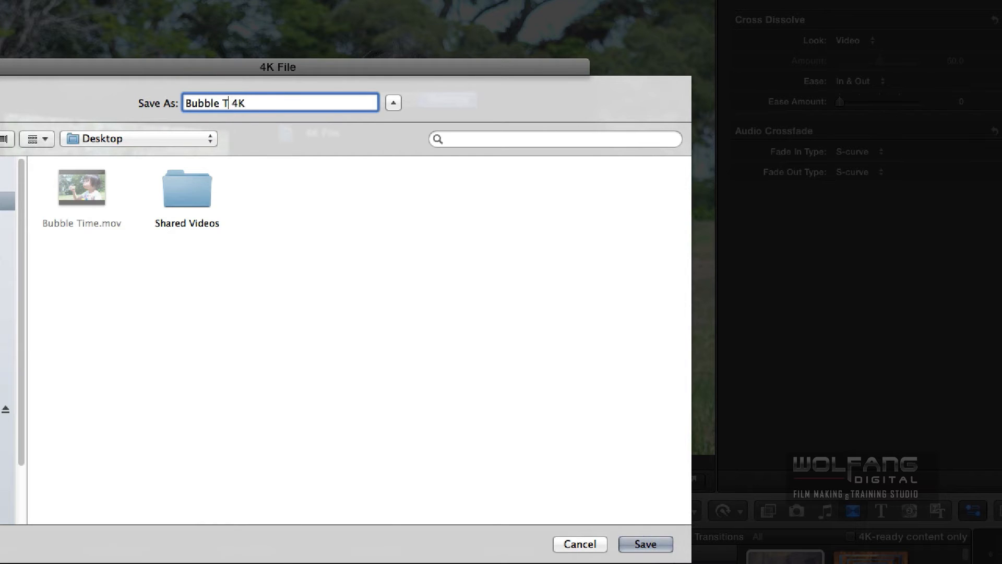
text(ime)
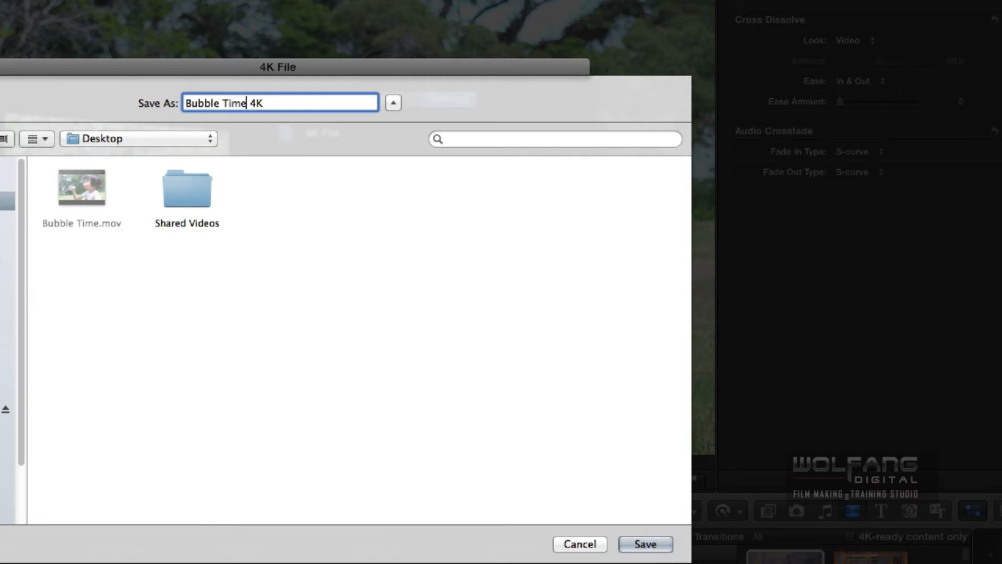
click(645, 544)
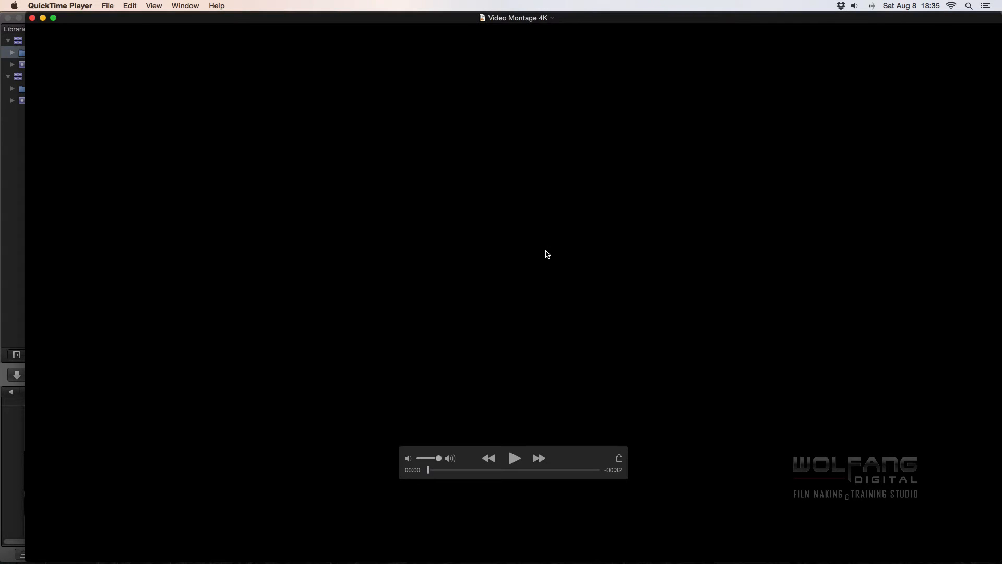
mouse_move(572, 20)
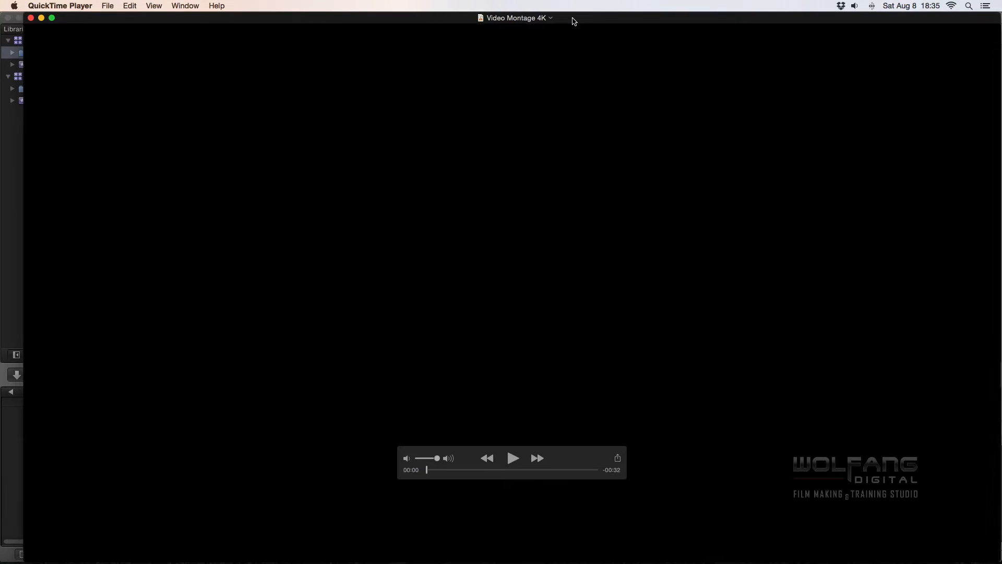